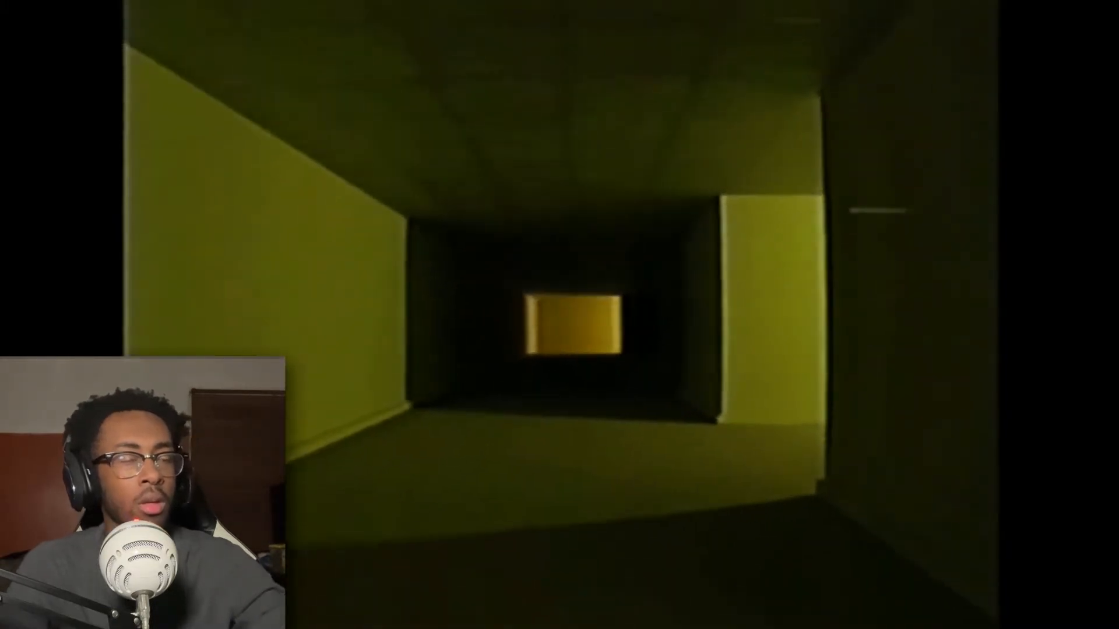
pyautogui.moveTo(536, 416)
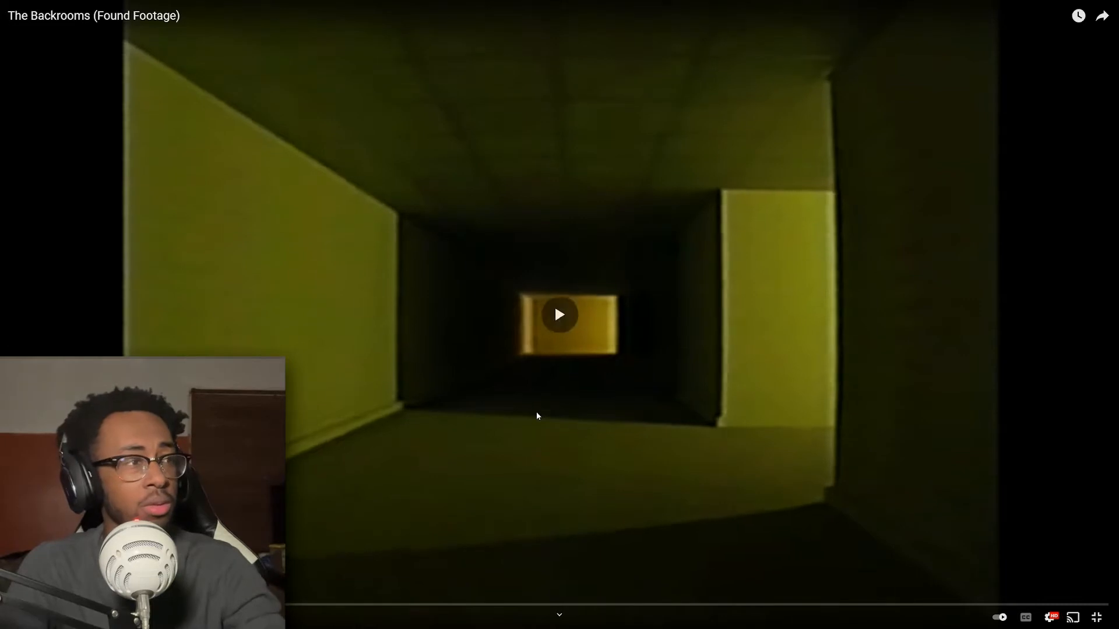
# - Subscribe to the creator's channel and start the Mar11_90_ARCHIVE.tar video
pyautogui.click(560, 314)
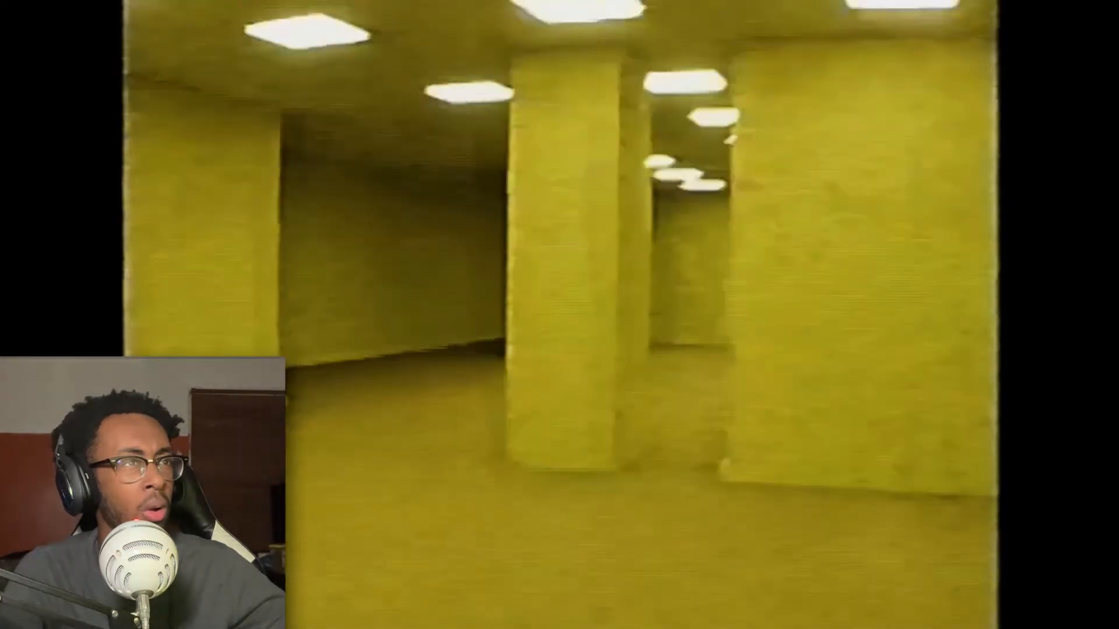
pyautogui.moveTo(537, 416)
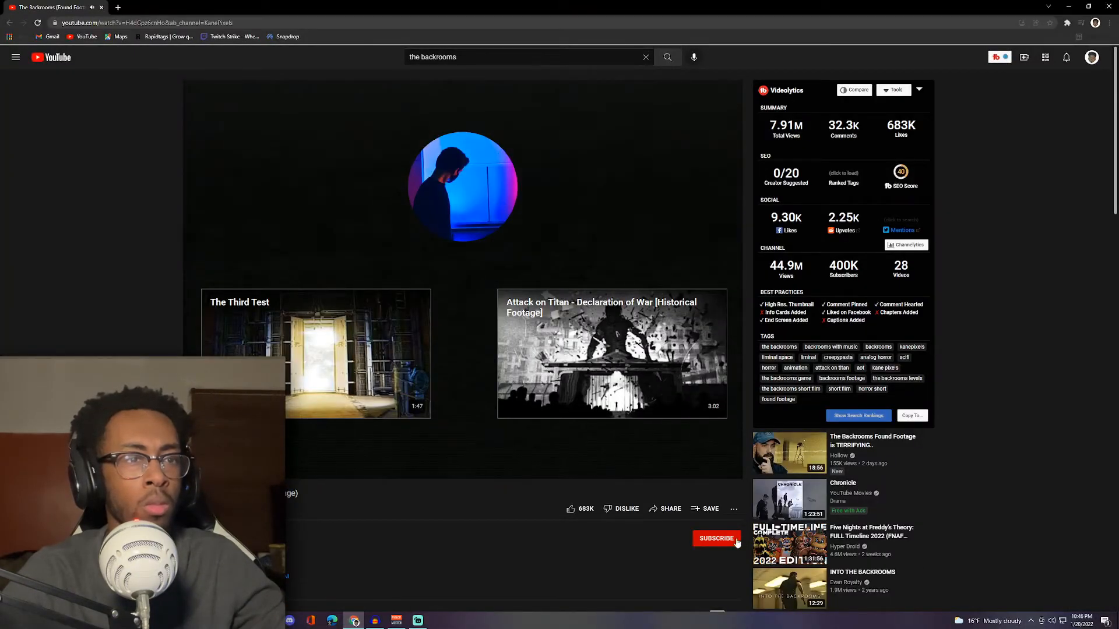
pyautogui.click(716, 538)
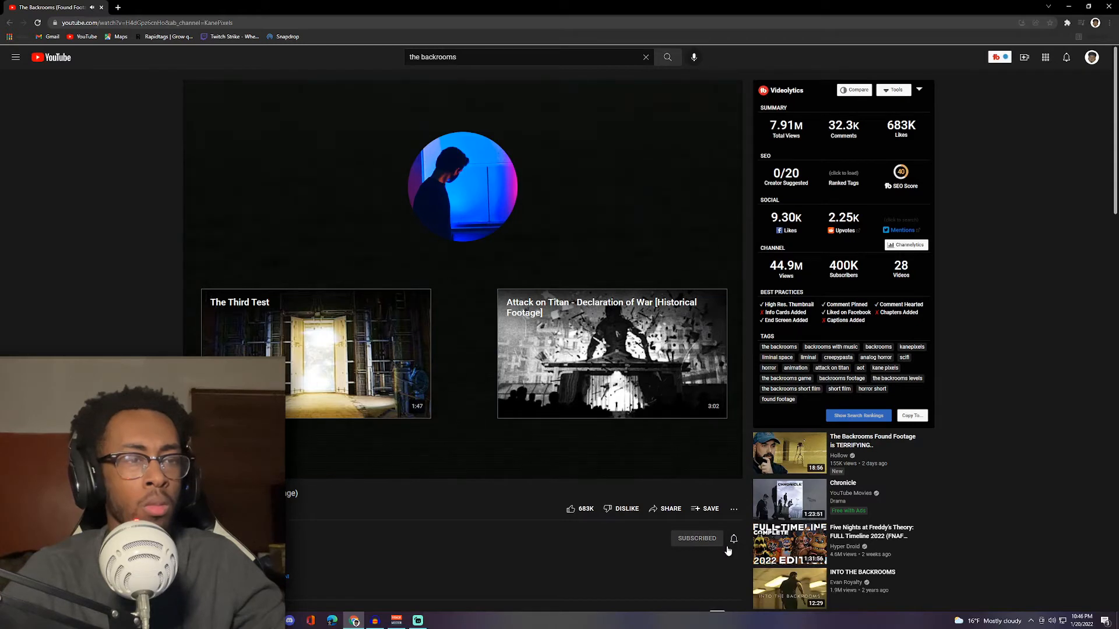
pyautogui.click(734, 538)
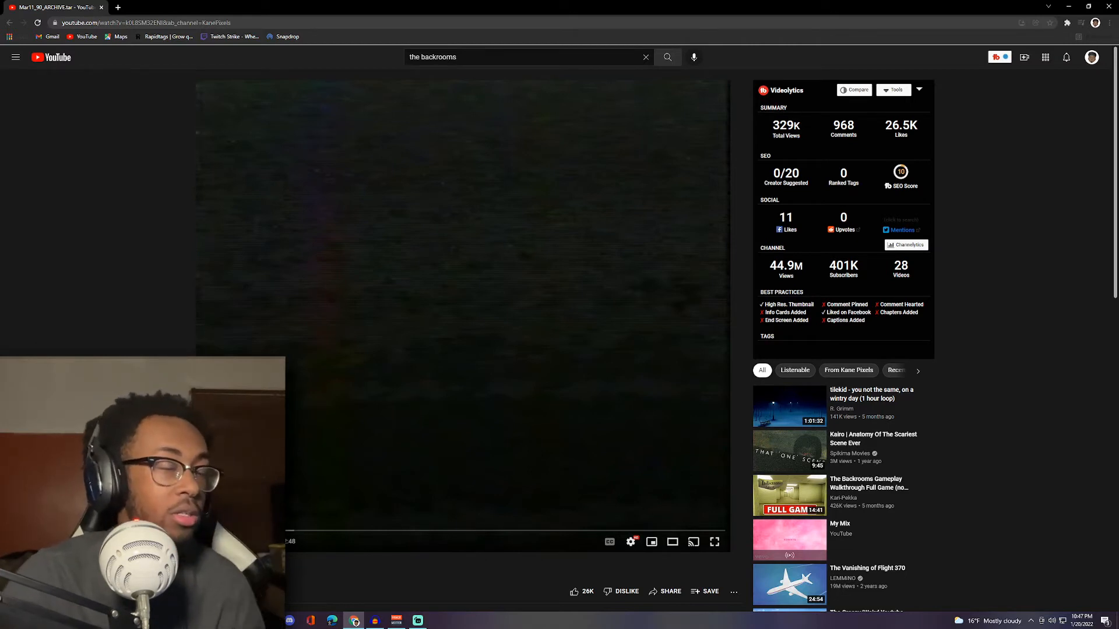
pyautogui.moveTo(713, 542)
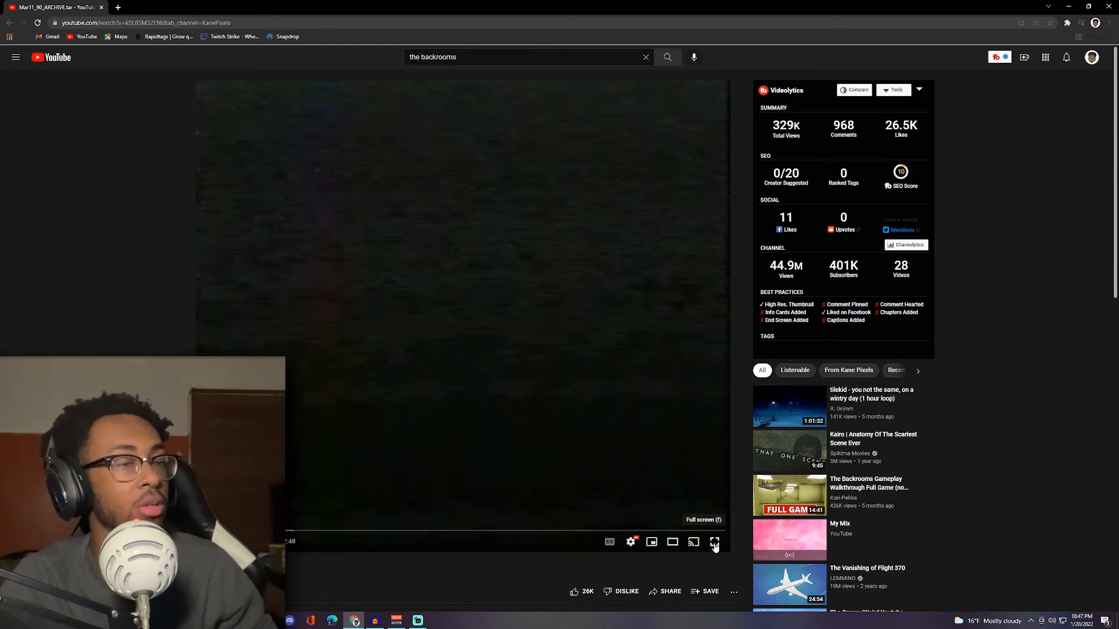
# - Expand the Mar11_90_ARCHIVE.tar player to full screen
pyautogui.click(714, 542)
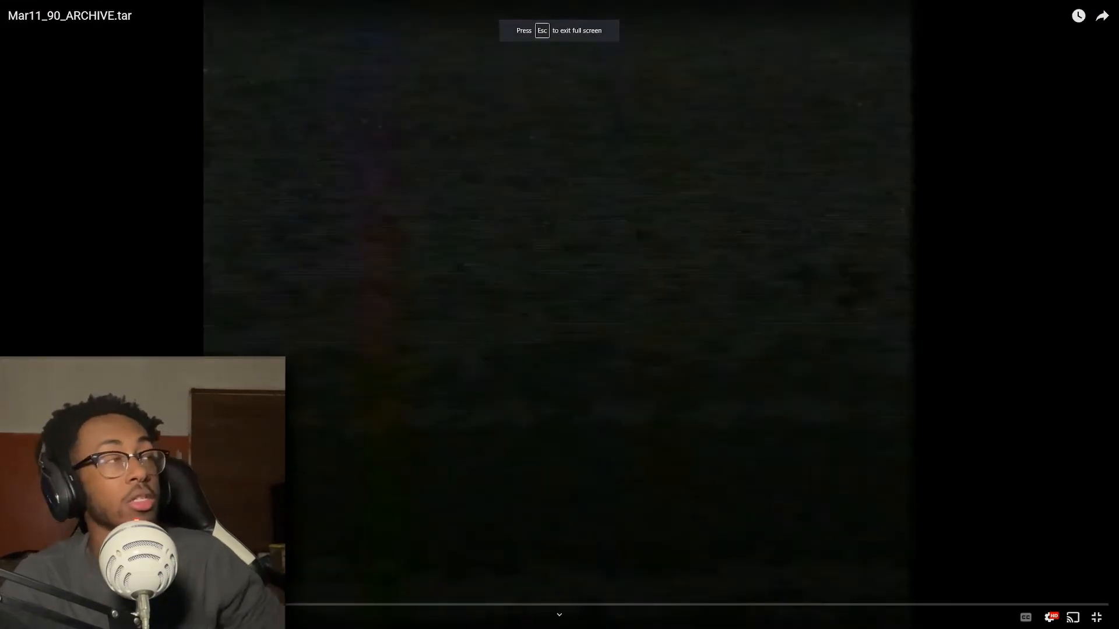